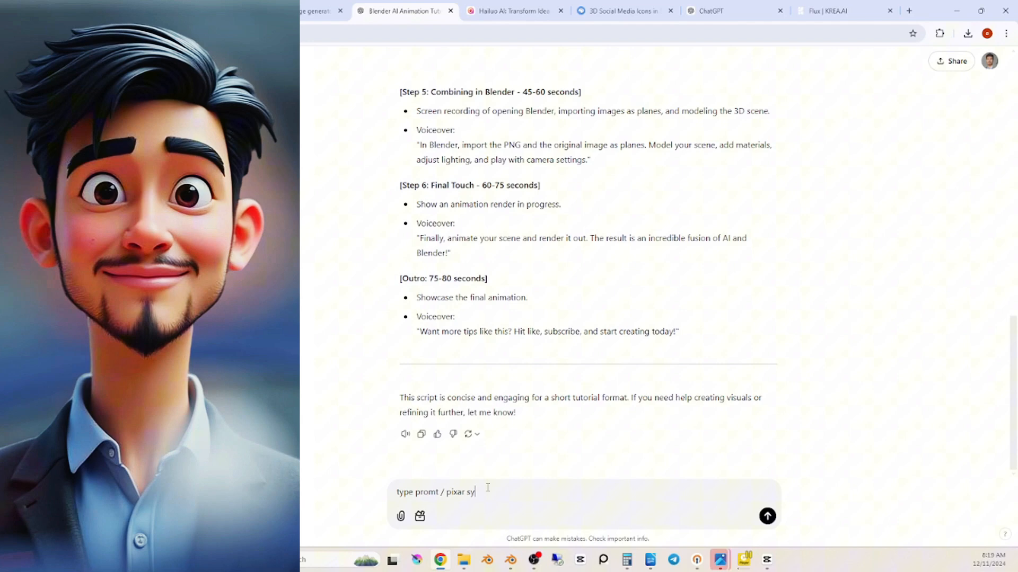
# Switch from the ChatGPT script conversation to the Flux | KREA.AI tab
pyautogui.click(766, 516)
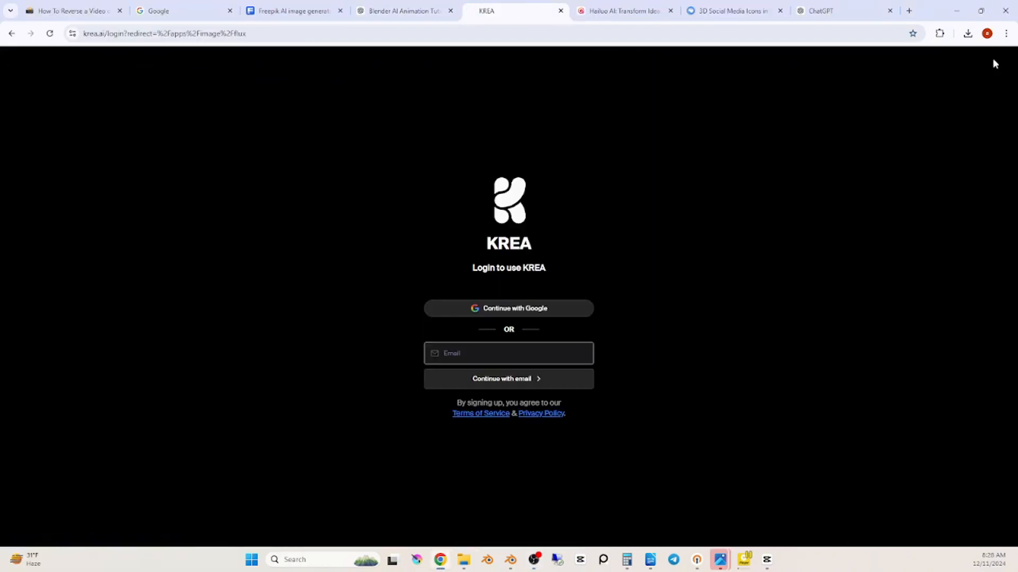
# Sign in with Google and generate a Flux image from the spaceship prompt using the portrait reference
pyautogui.click(509, 308)
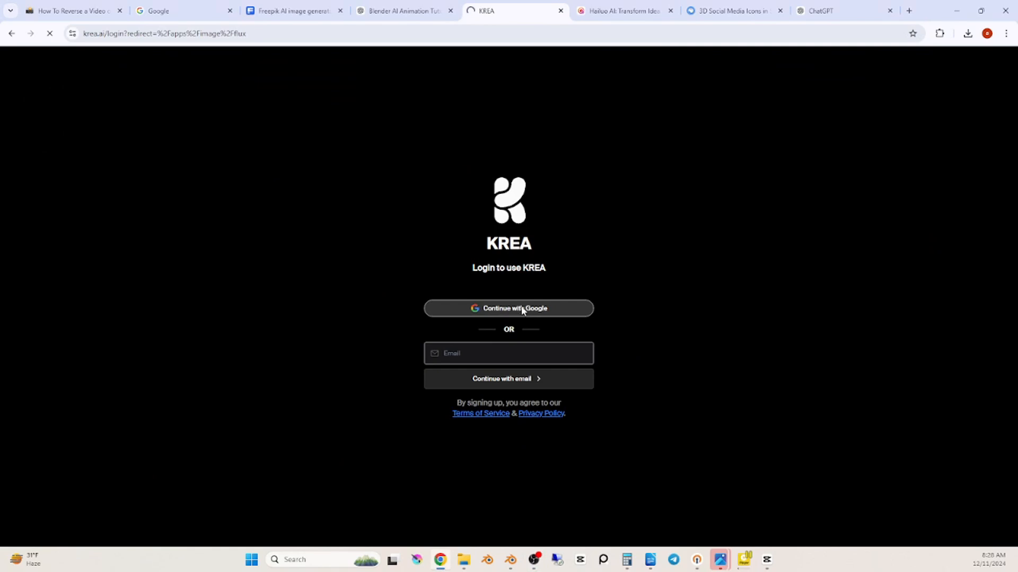
pyautogui.click(508, 308)
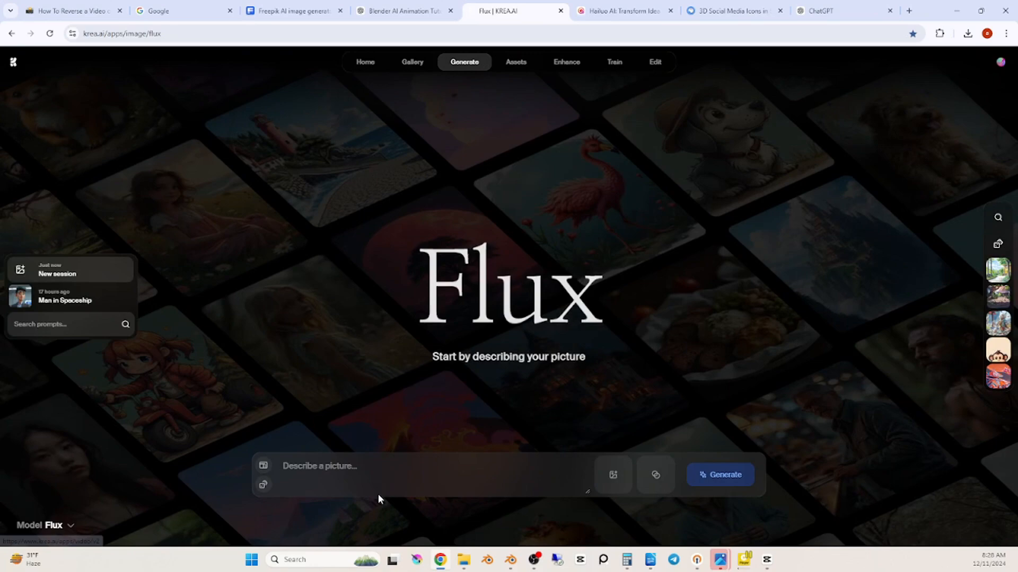
pyautogui.write("featuring metallic walls, glowing panels, and small green plants adding a touch of life. The lighting is soft and cinematic, emphasizing the character's face and creating a warm, inviting atmosphere.")
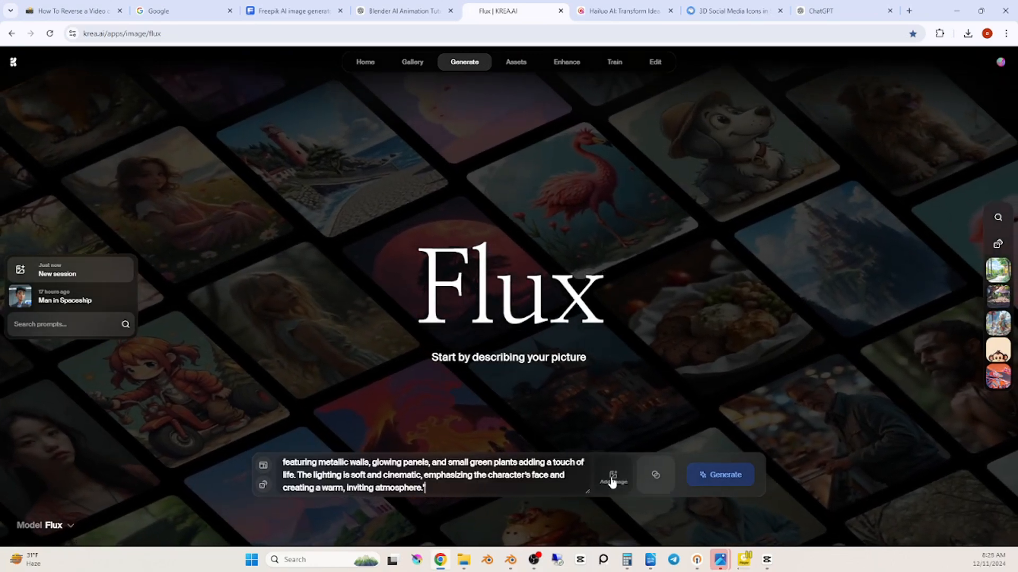
pyautogui.click(611, 480)
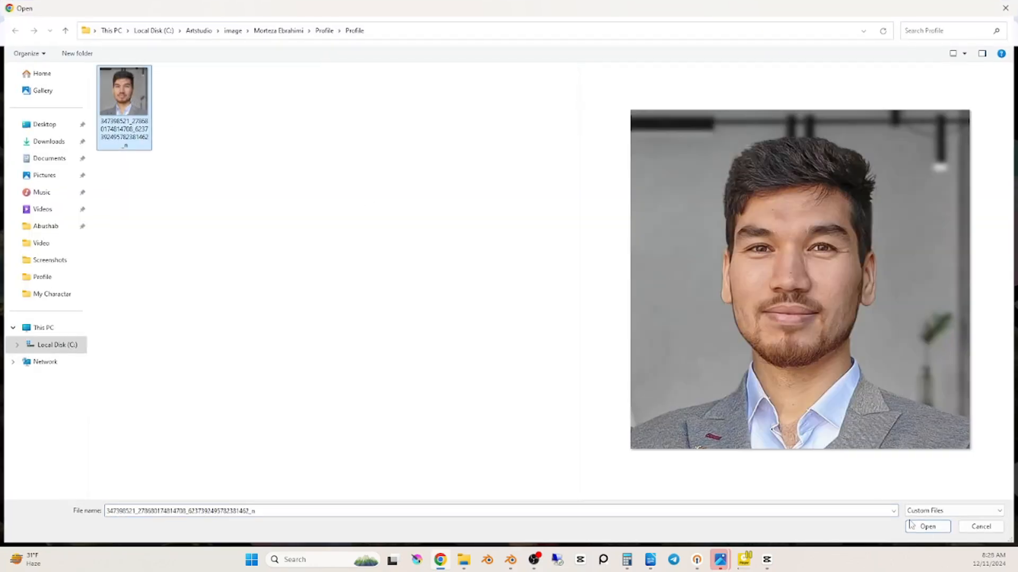
pyautogui.click(926, 526)
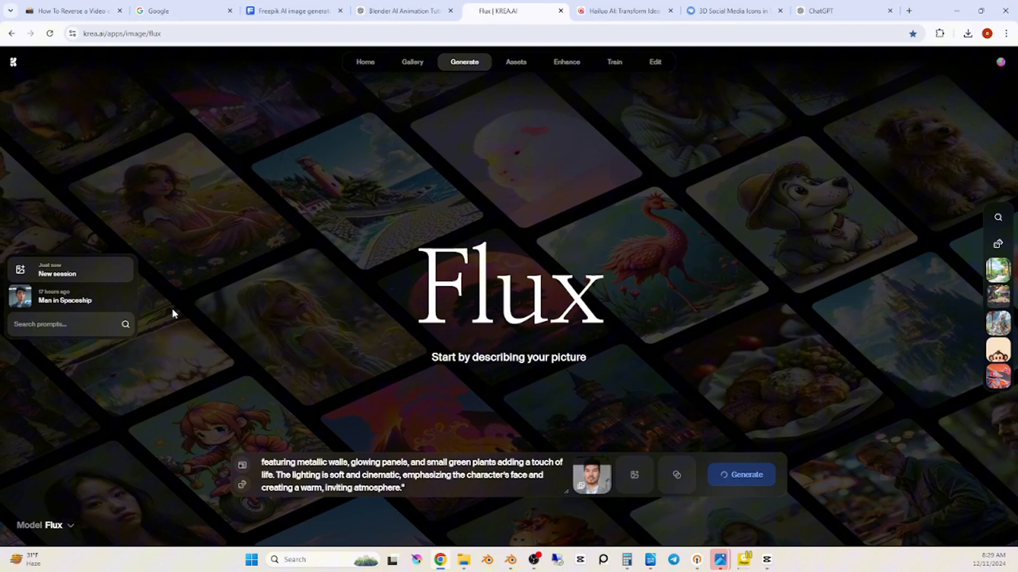
pyautogui.click(741, 475)
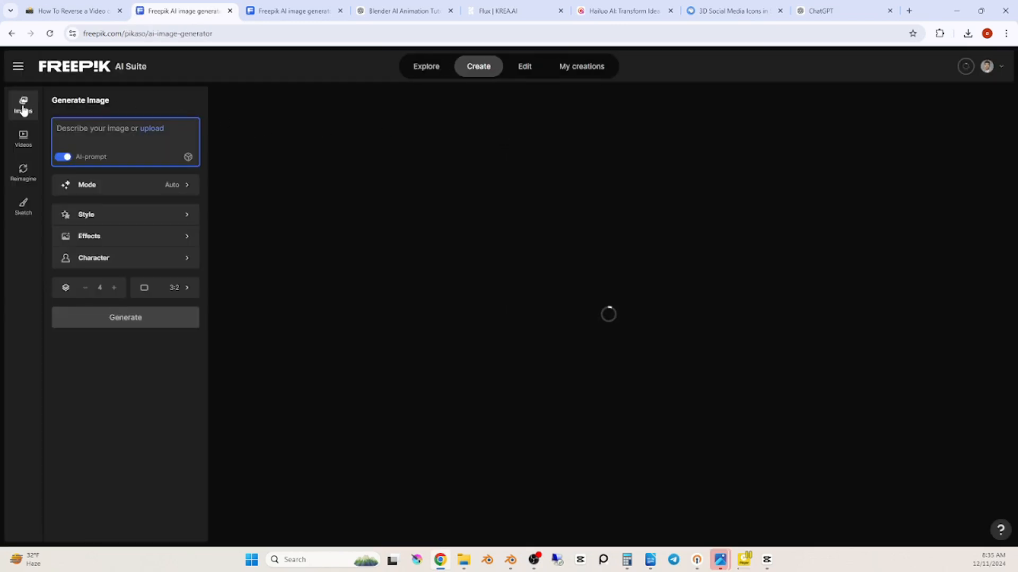
# Upload the Pixar-style character PNG into Freepik's image editor
pyautogui.click(523, 66)
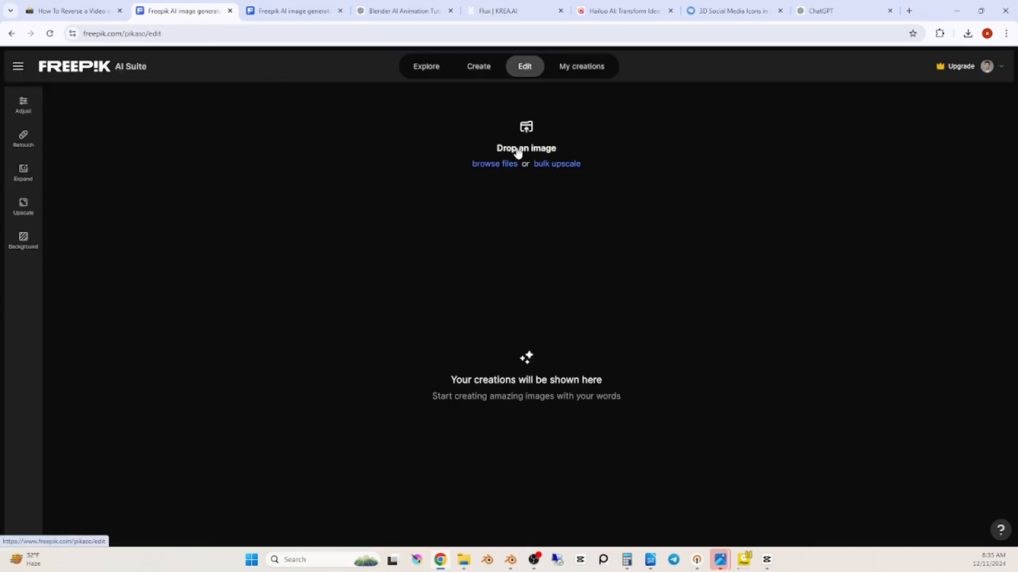
pyautogui.click(494, 164)
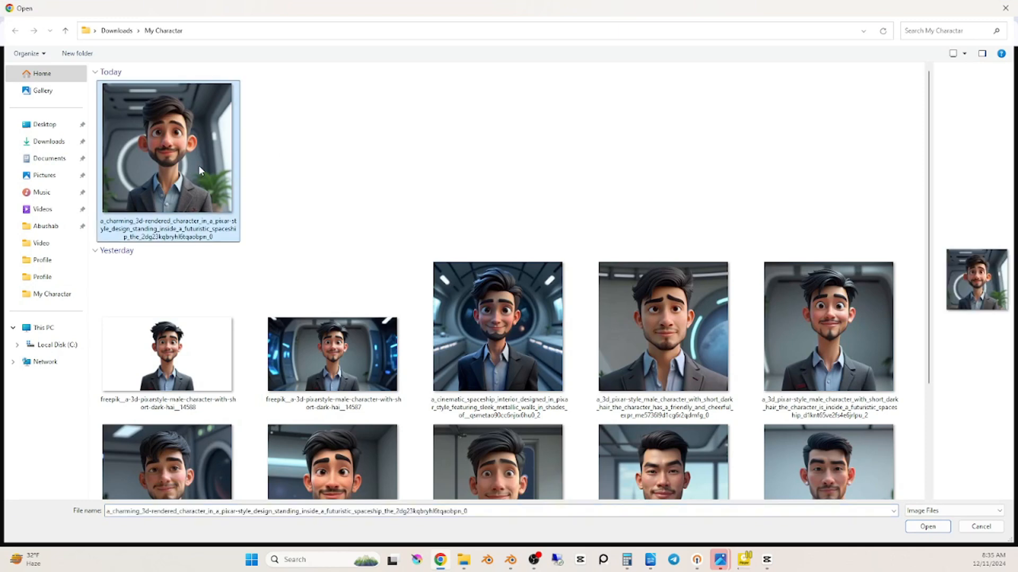
pyautogui.click(926, 527)
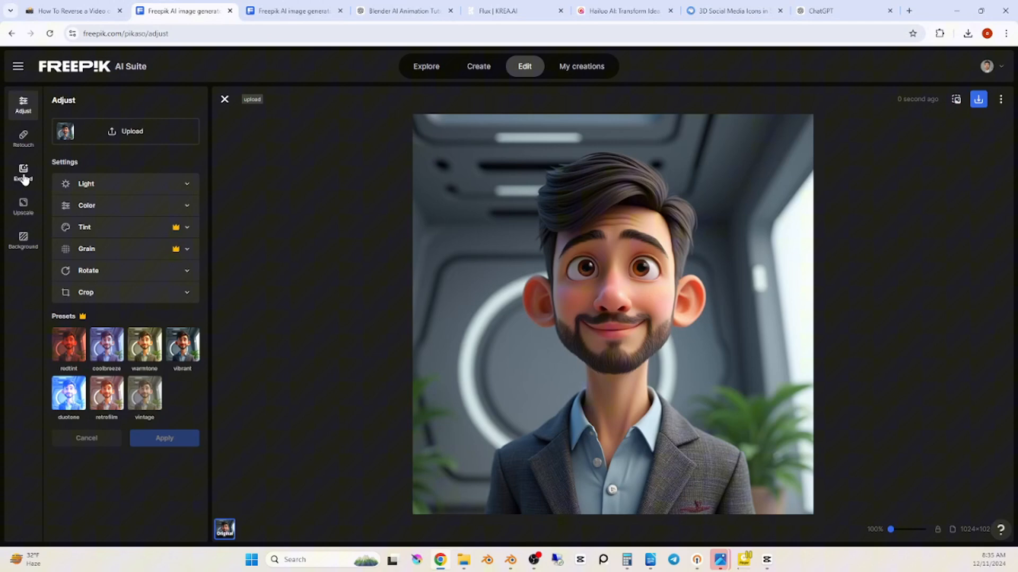
# Expand the image to 16:9 with 'Pixar Style - Inside a spaceship' and accept the result
pyautogui.click(22, 173)
pyautogui.write('Pixar Style - Inside a')
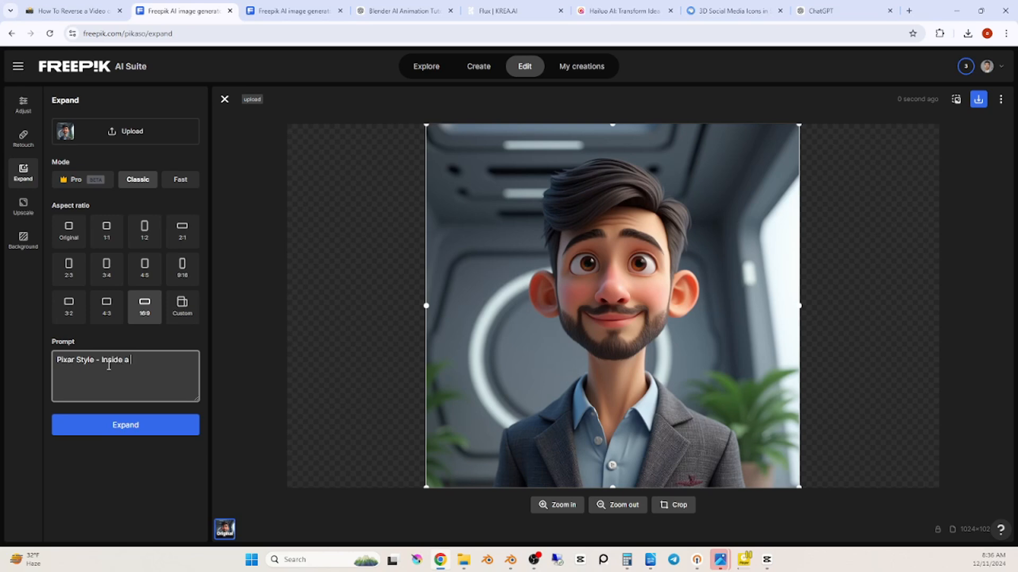
pyautogui.click(125, 425)
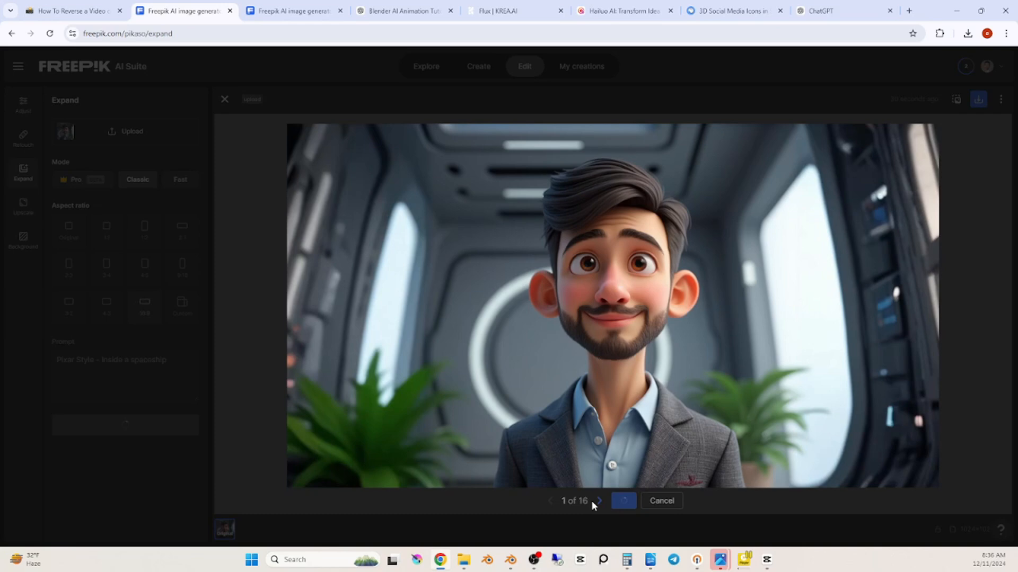
pyautogui.click(597, 501)
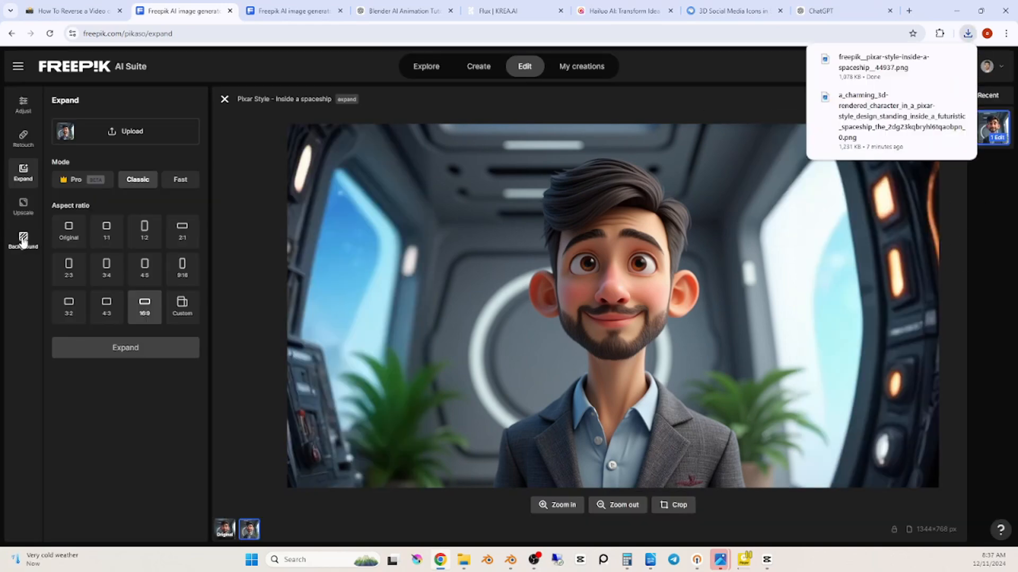
# Remove the background to transparent and download the character cutout
pyautogui.click(23, 240)
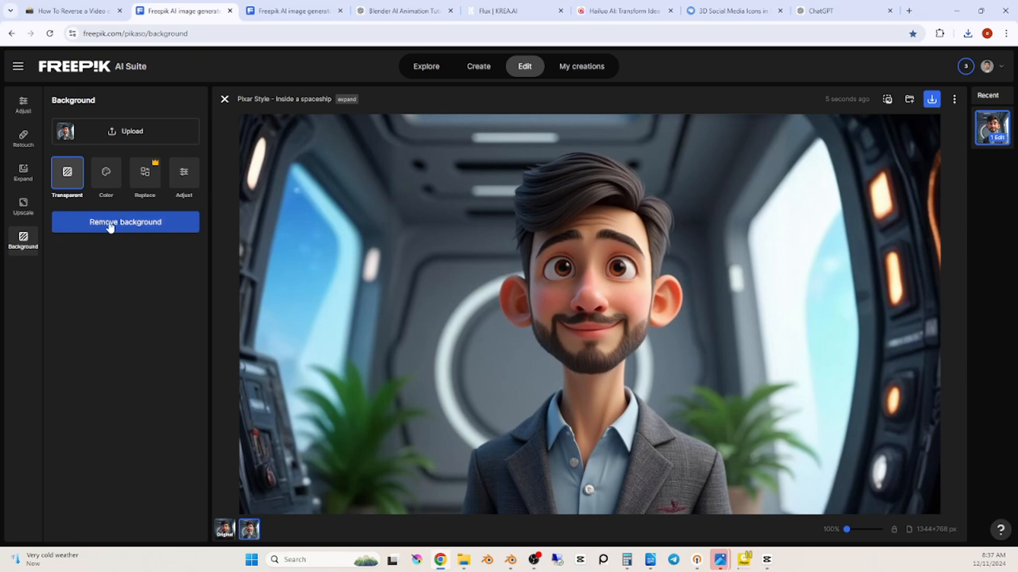
pyautogui.click(125, 222)
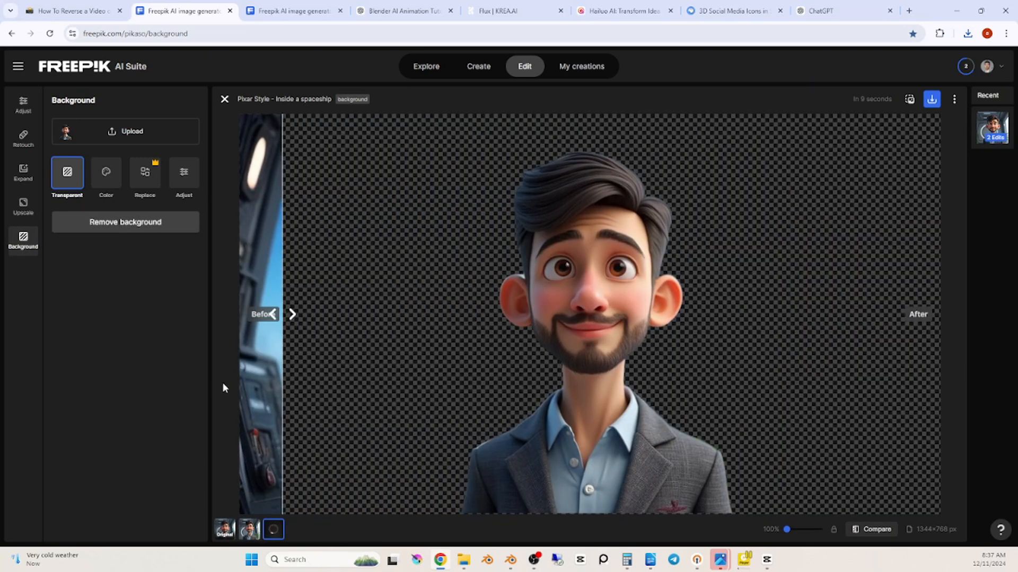
pyautogui.click(931, 99)
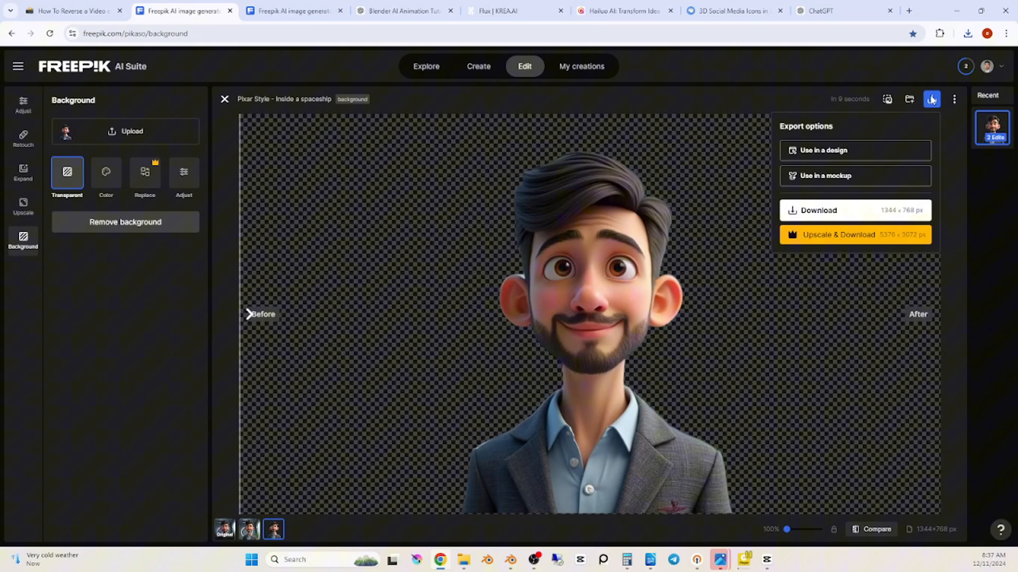
pyautogui.click(731, 11)
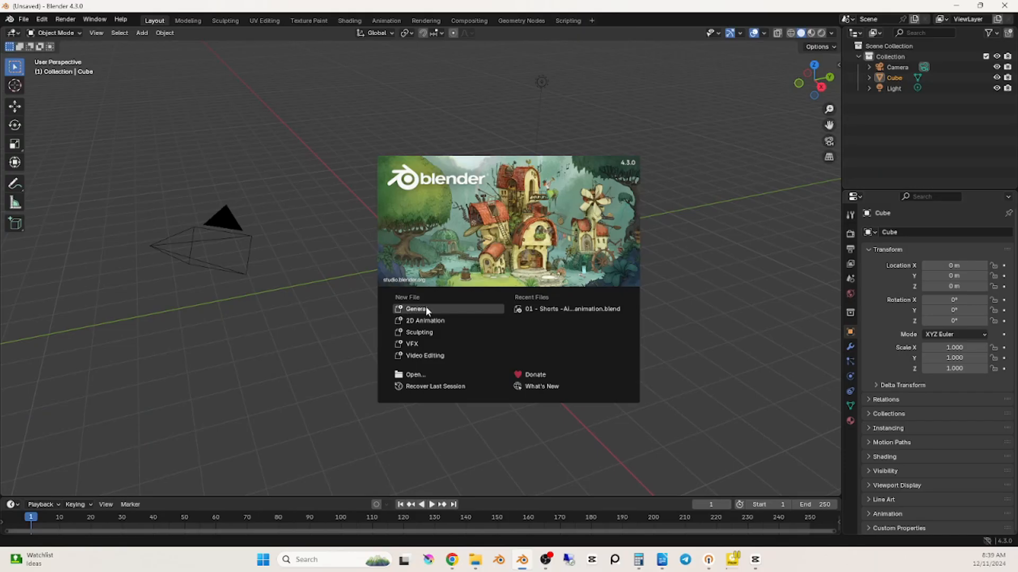
# Start a General scene and import the spaceship image as a mesh plane
pyautogui.click(415, 308)
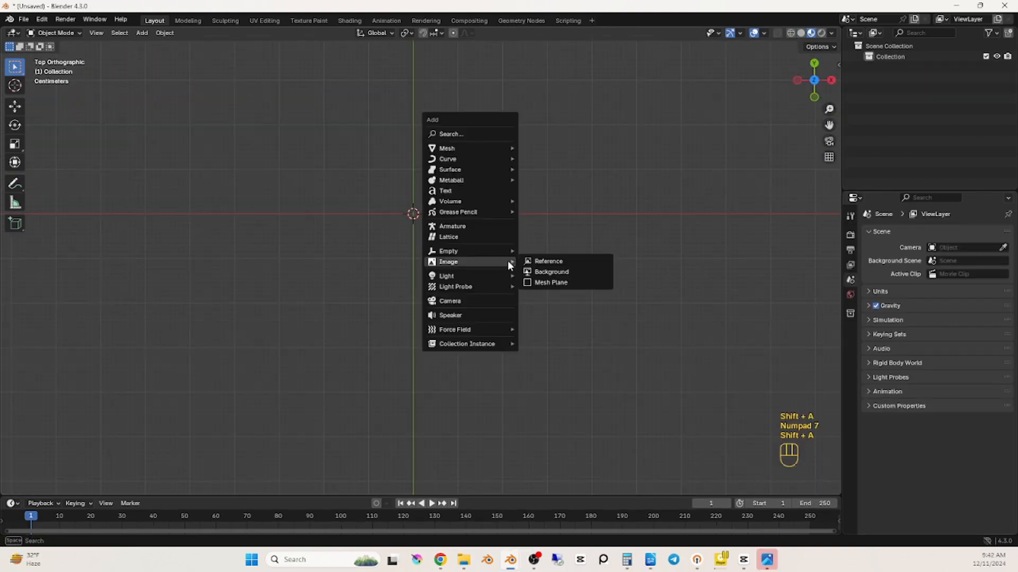
pyautogui.click(547, 261)
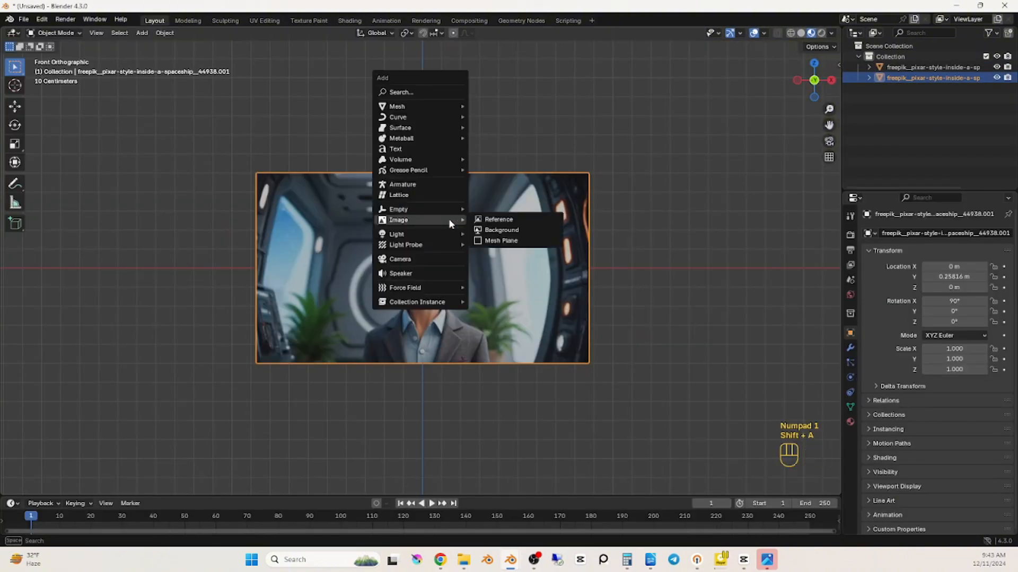
# Import the character plane, make the camera Orthographic, and delete the extra objects
pyautogui.click(958, 266)
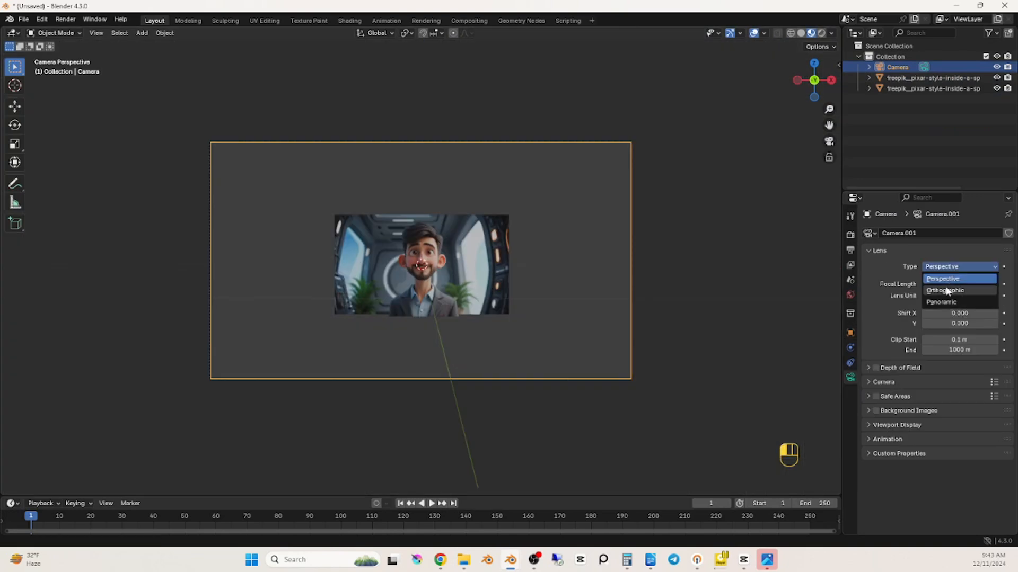
pyautogui.click(944, 290)
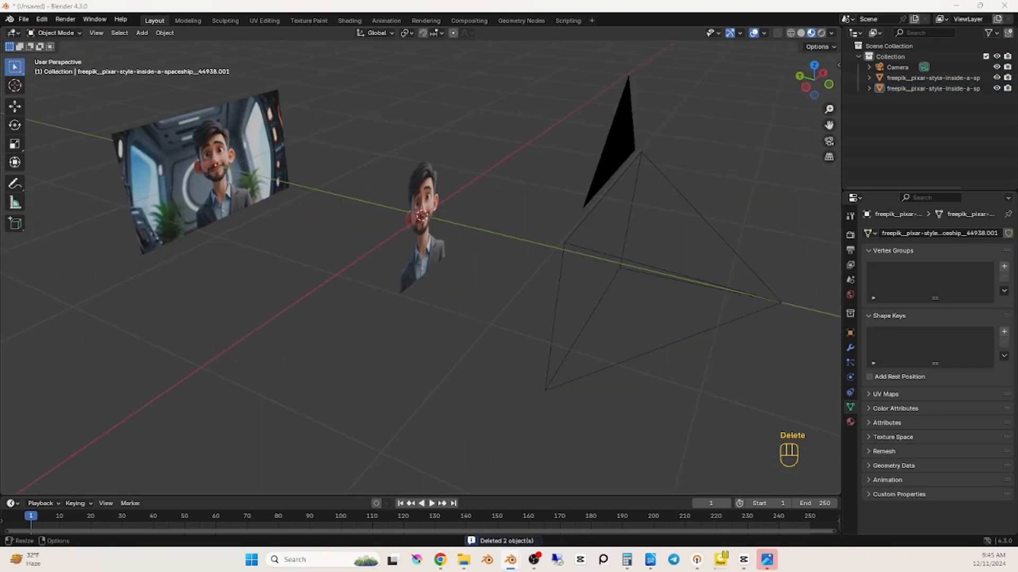
pyautogui.press('ctrl+v')
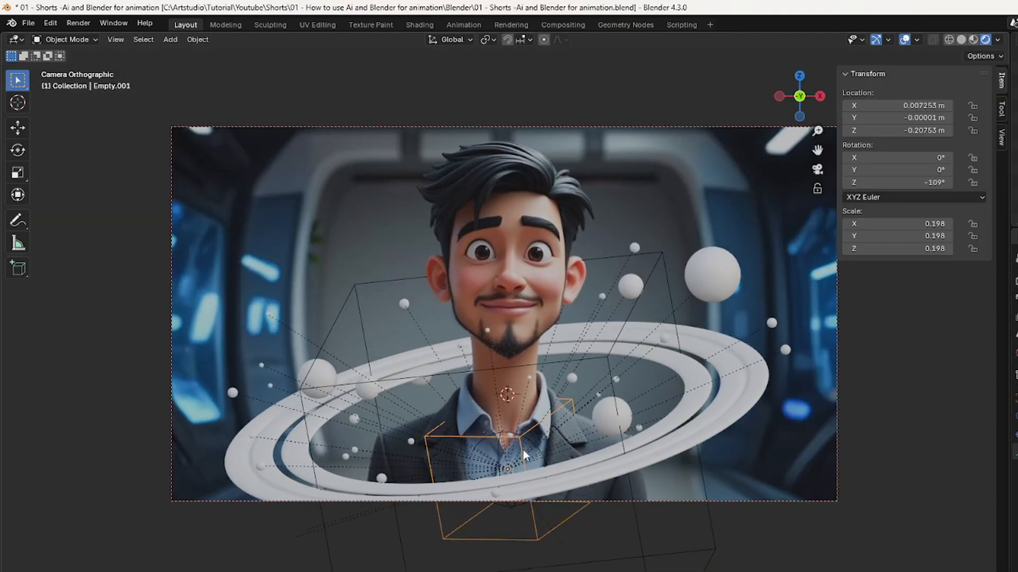
# Change the sphere material colour to bright red and view the blurred render in Layout
pyautogui.click(419, 25)
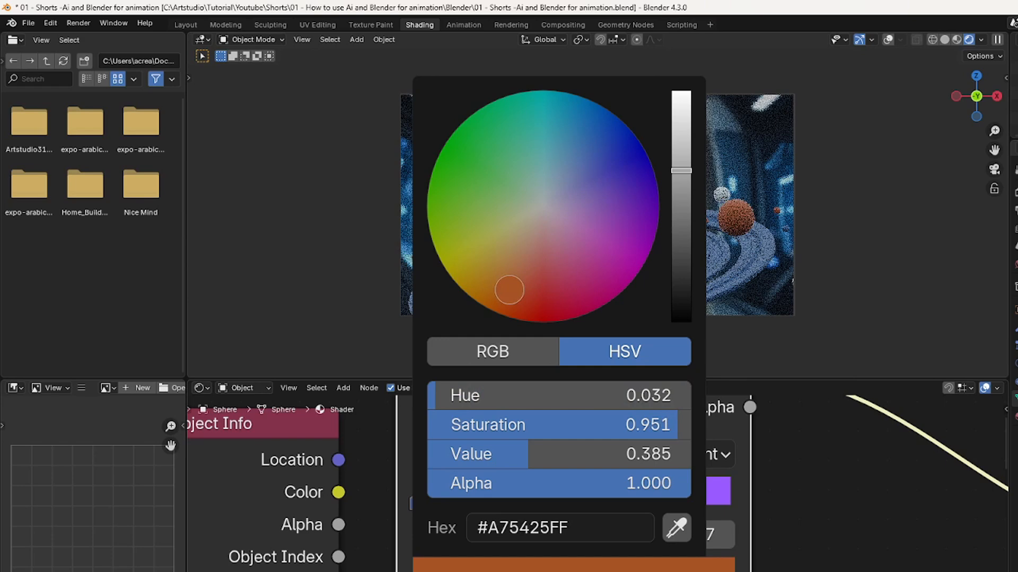
pyautogui.moveTo(509, 290); pyautogui.dragTo(549, 290)
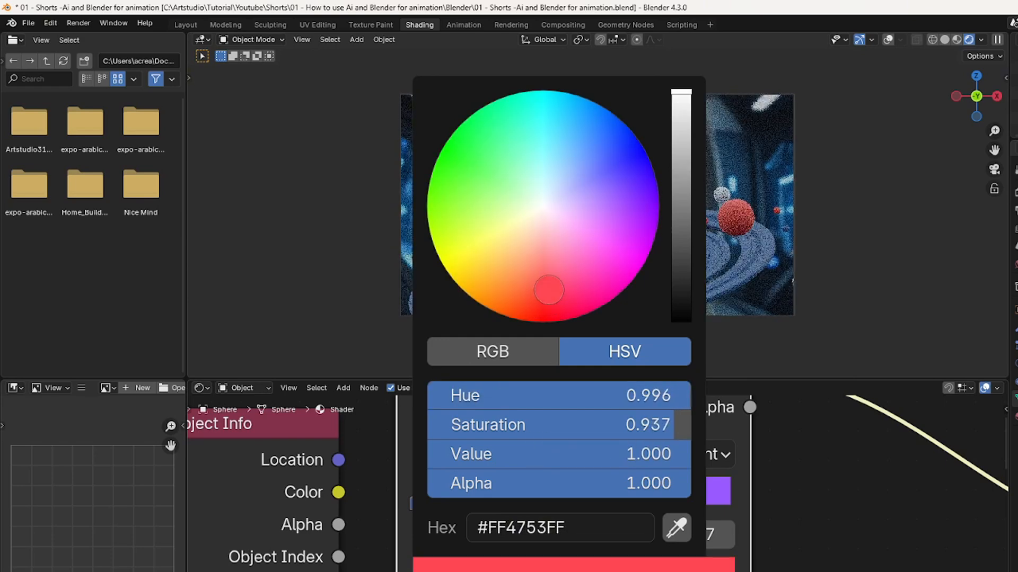
pyautogui.click(185, 25)
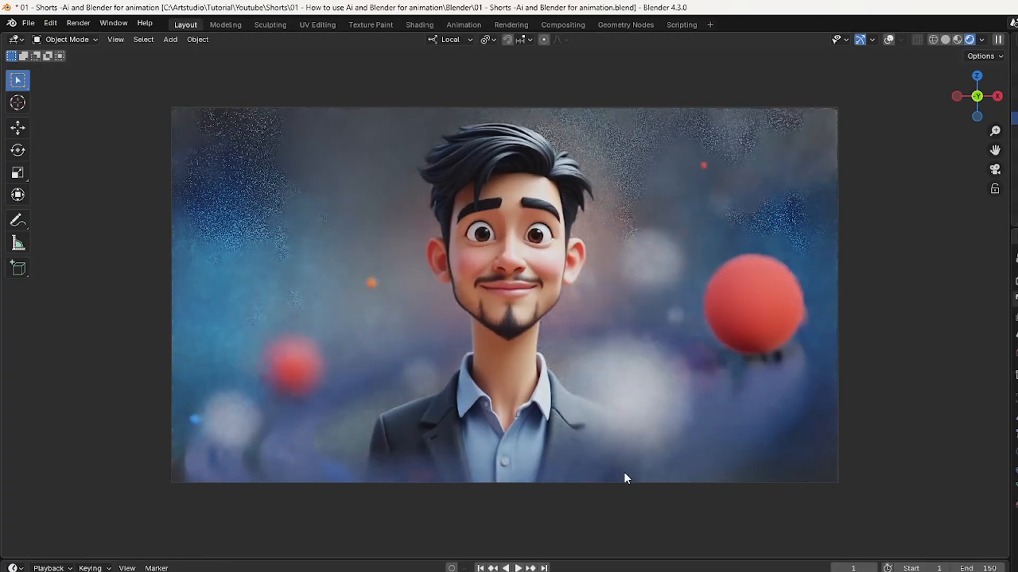